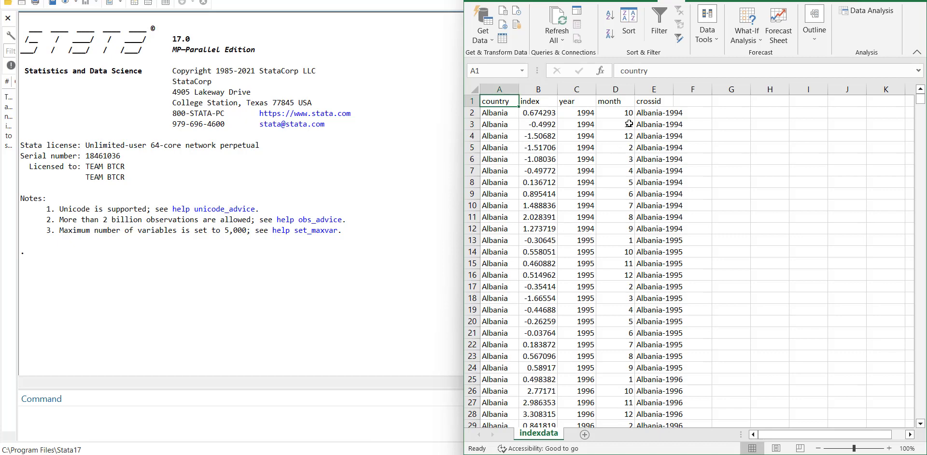
# Inspect the crossid column and its formula =A2&"-"&C2 in the indexdata sheet.
pyautogui.click(653, 101)
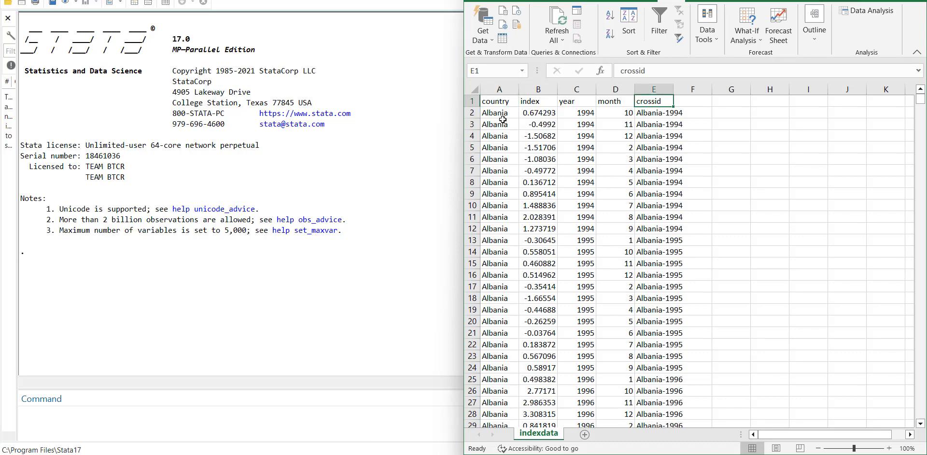
pyautogui.click(653, 112)
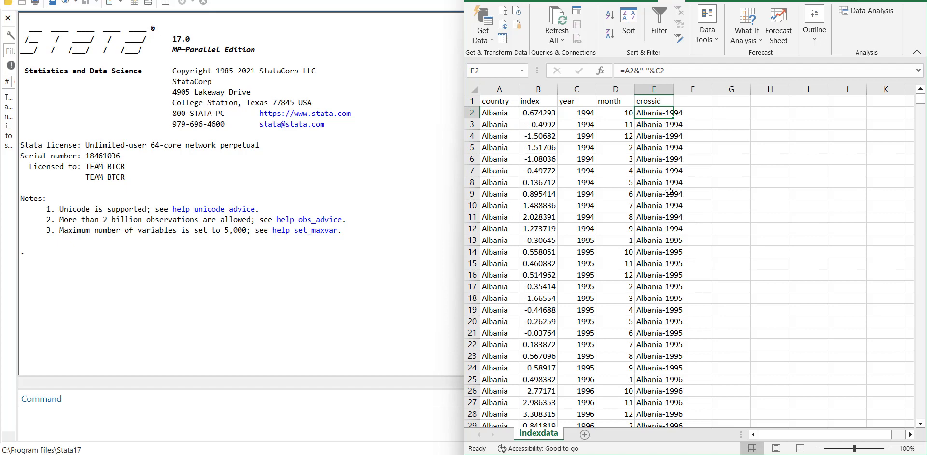
pyautogui.moveTo(679, 245)
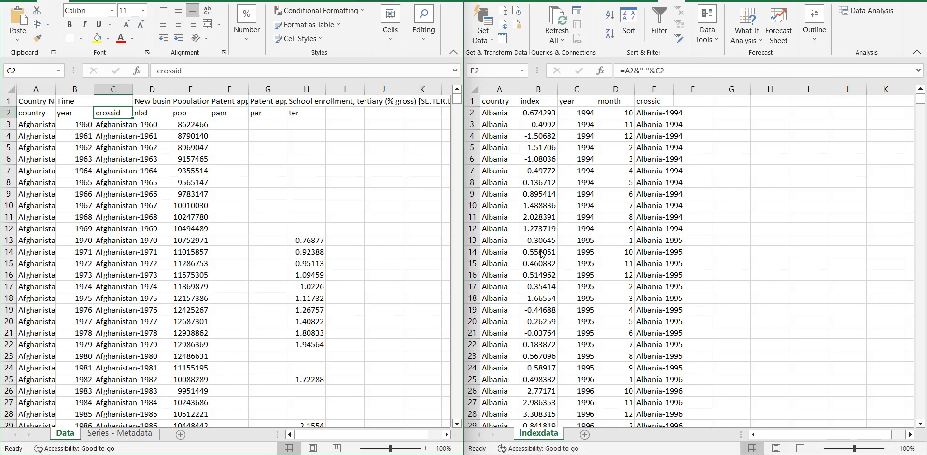
pyautogui.moveTo(425, 117)
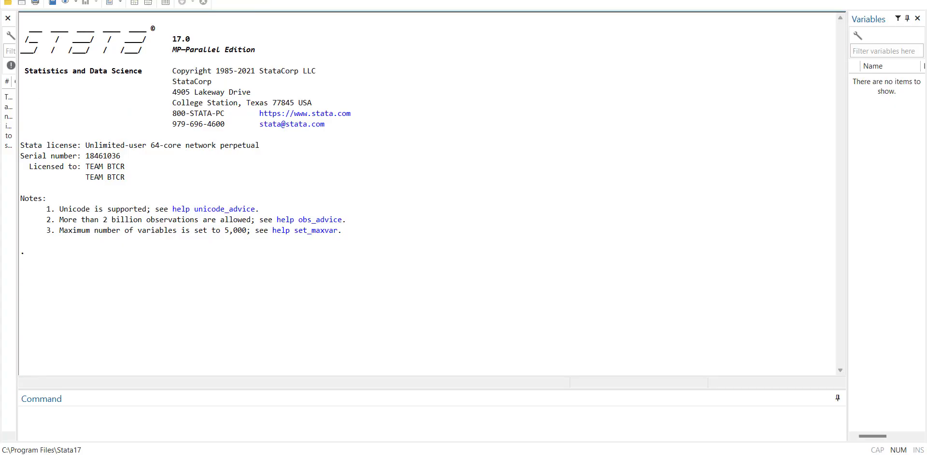
# Import indexdata.xlsx with first-row variable names: country, index, year, month, crossid, 13,890 observations.
pyautogui.click(9, 2)
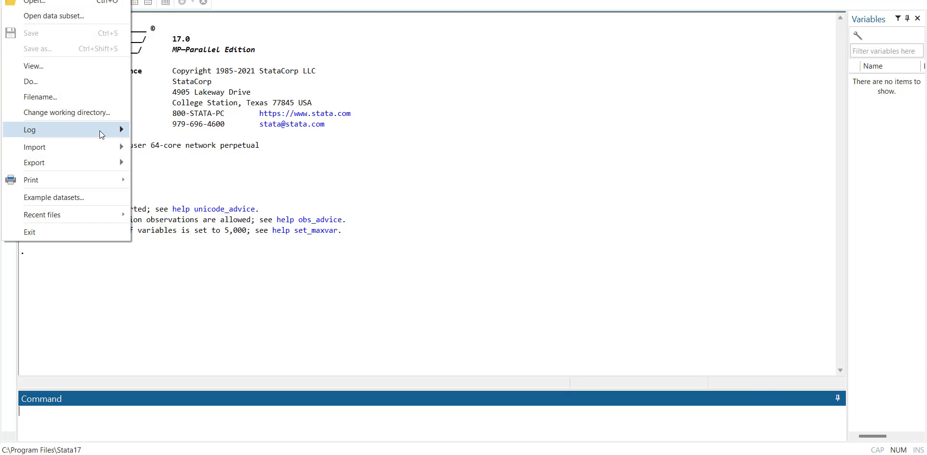
pyautogui.moveTo(59, 2)
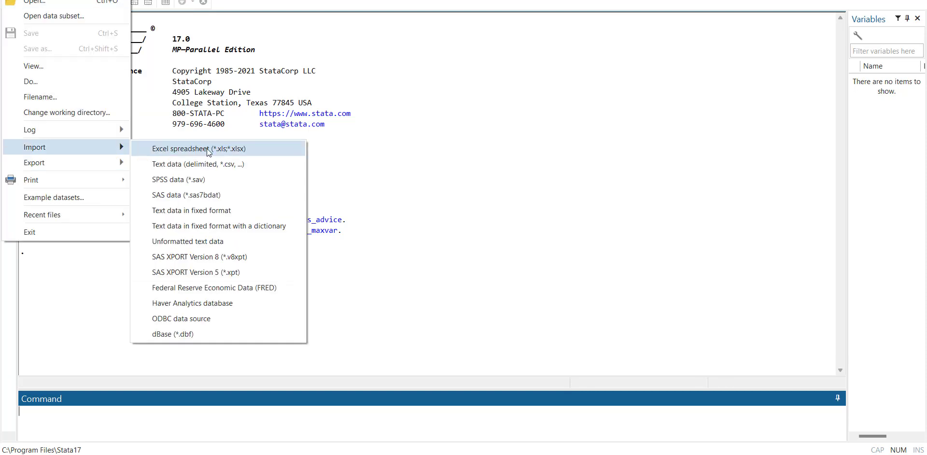
pyautogui.click(199, 149)
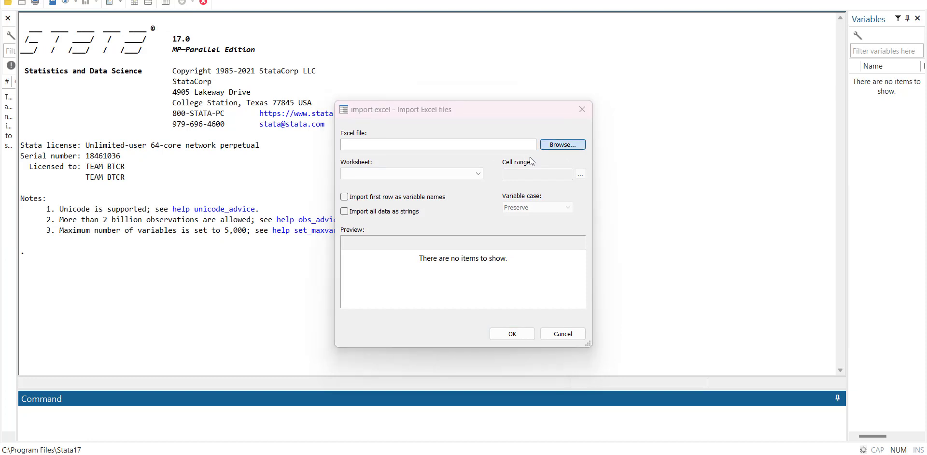
pyautogui.click(562, 144)
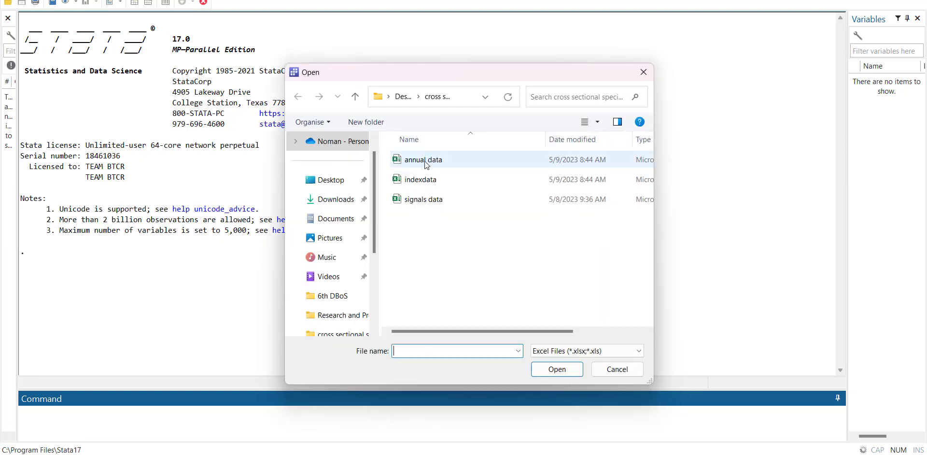
pyautogui.click(420, 180)
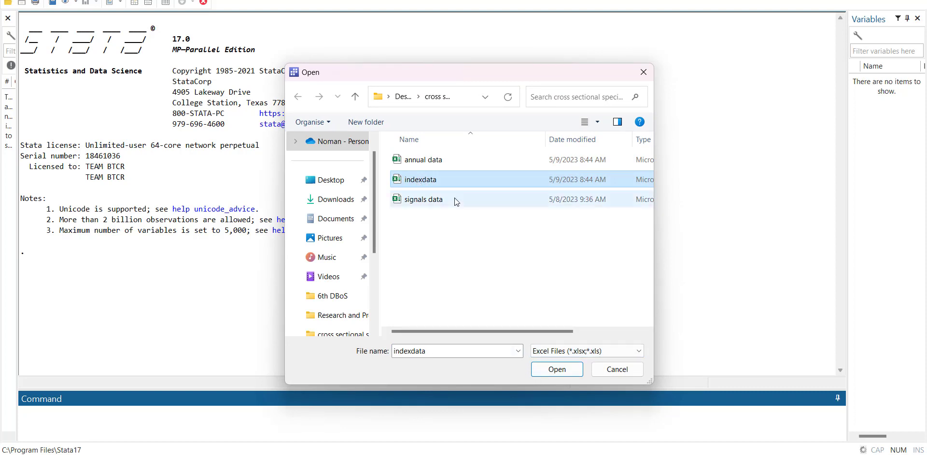
pyautogui.click(556, 368)
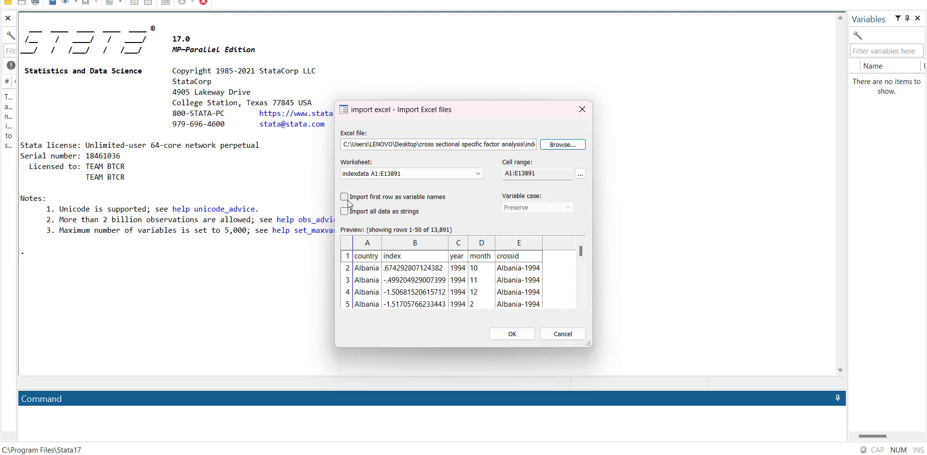
pyautogui.click(345, 196)
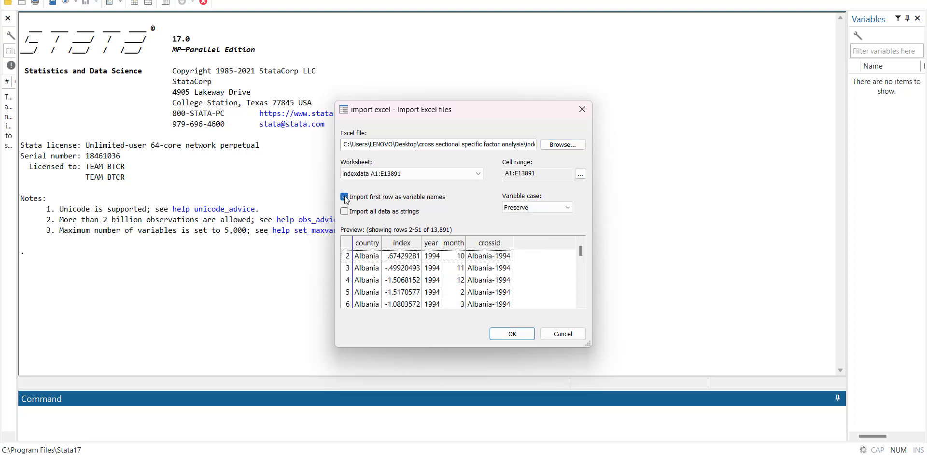
pyautogui.click(345, 196)
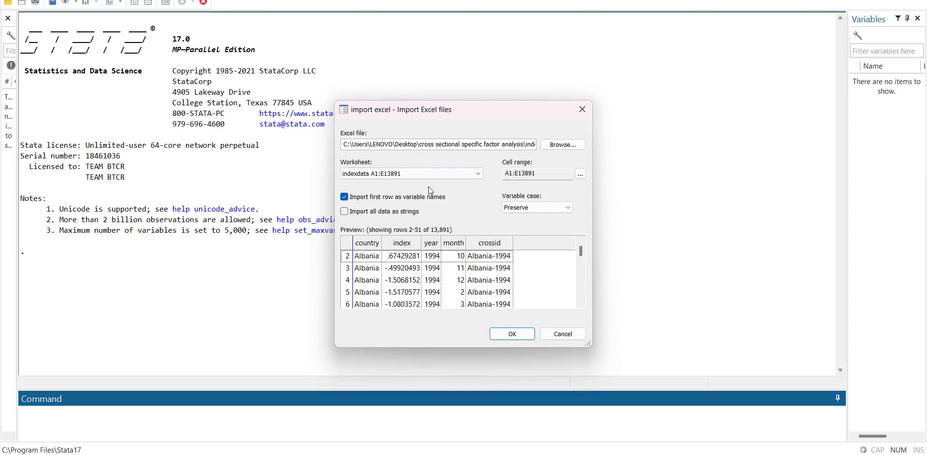
pyautogui.click(510, 334)
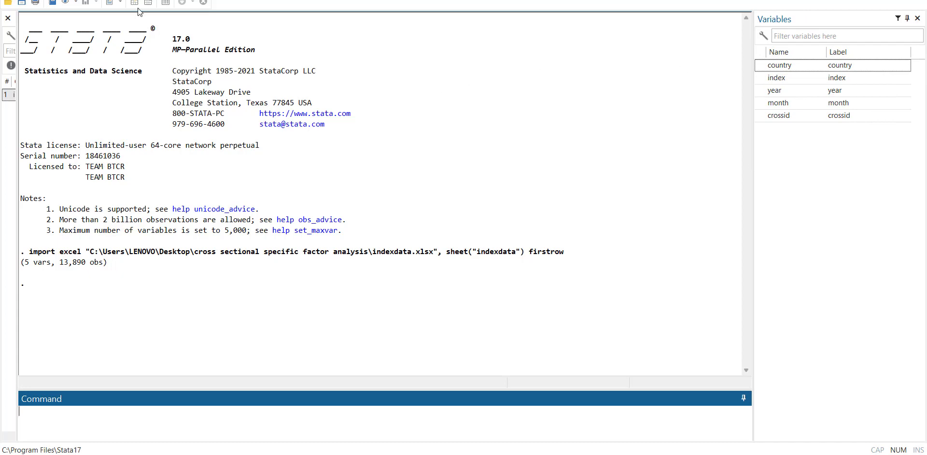
pyautogui.click(134, 2)
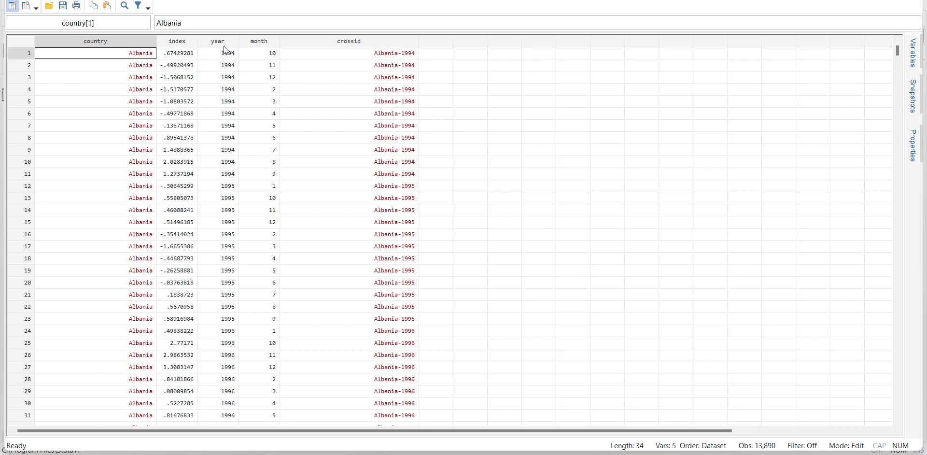
pyautogui.moveTo(258, 50)
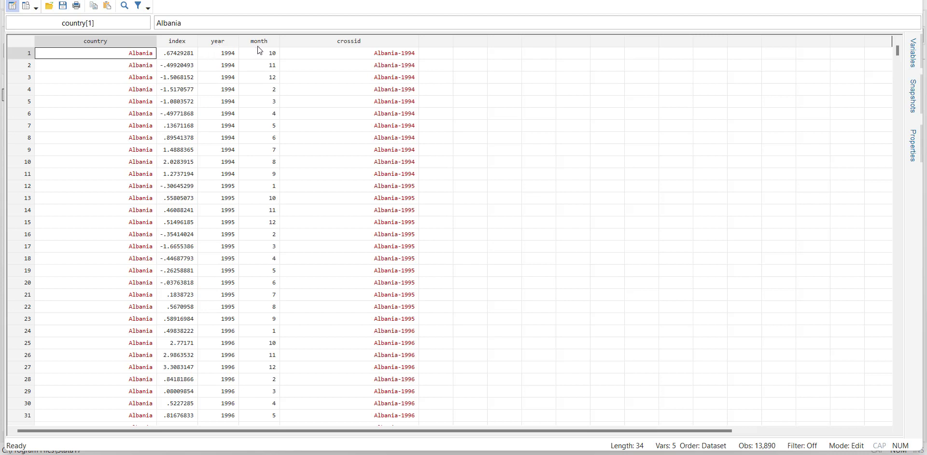
pyautogui.moveTo(231, 165)
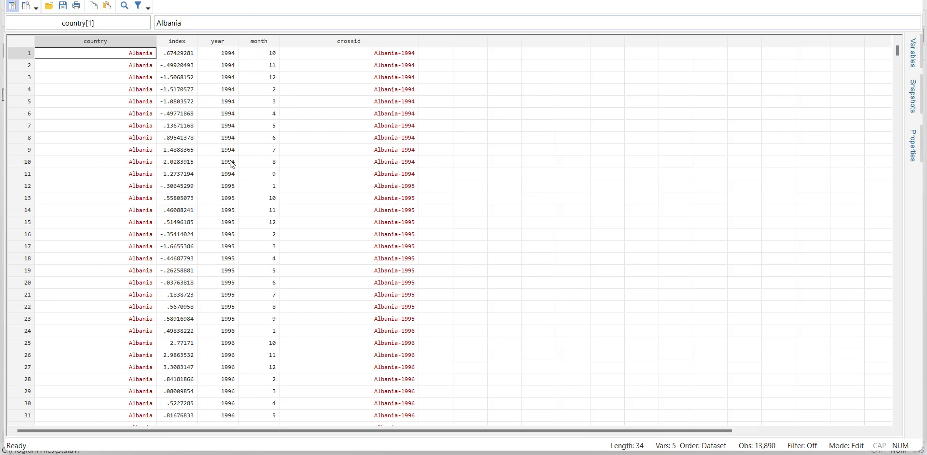
pyautogui.moveTo(251, 251)
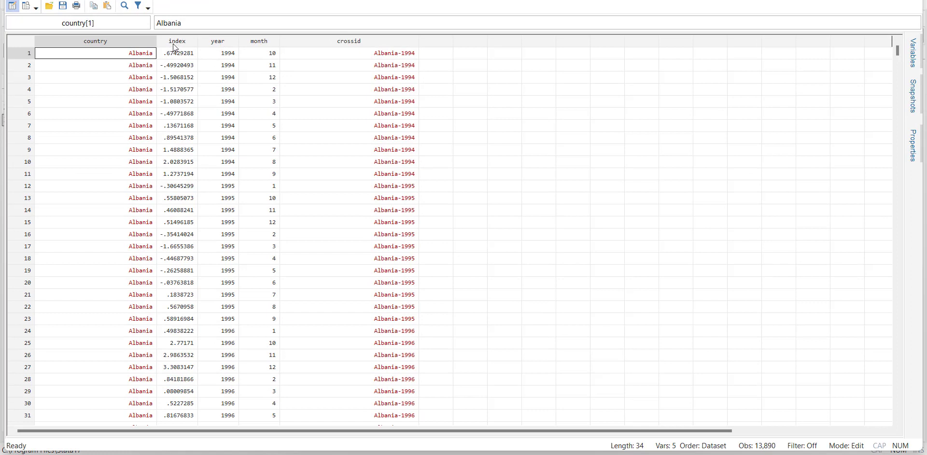
pyautogui.moveTo(230, 71)
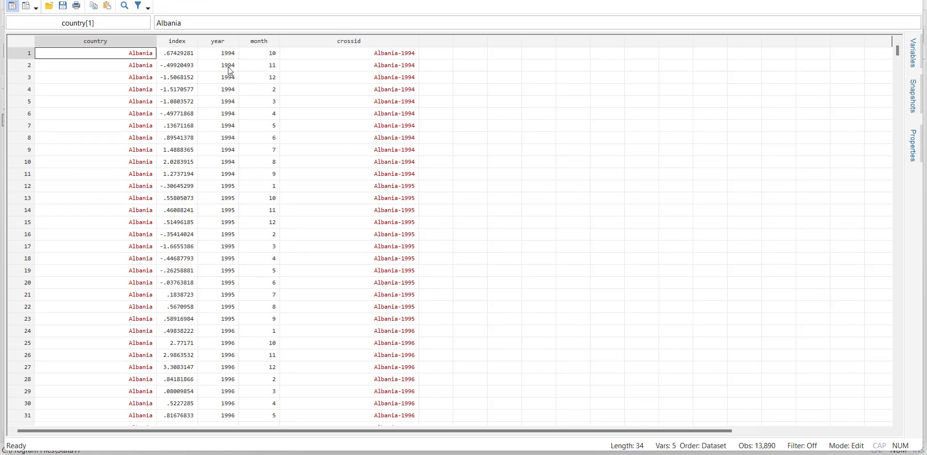
pyautogui.moveTo(270, 106)
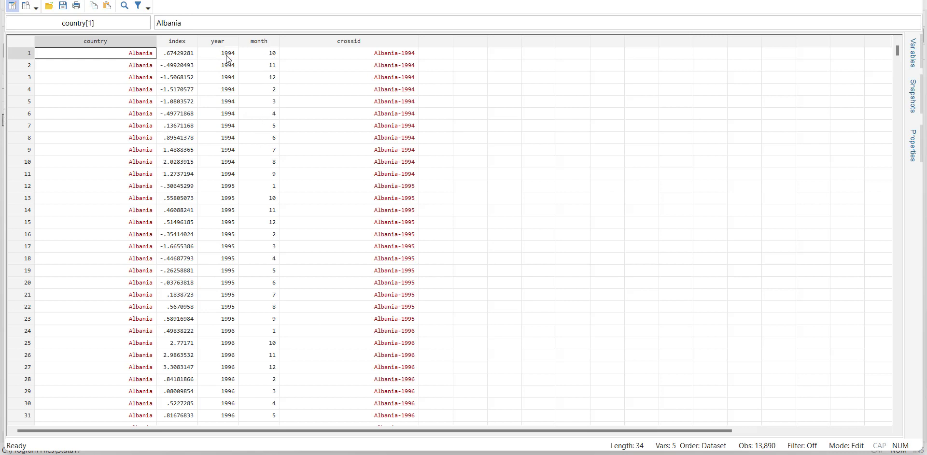
pyautogui.moveTo(278, 80)
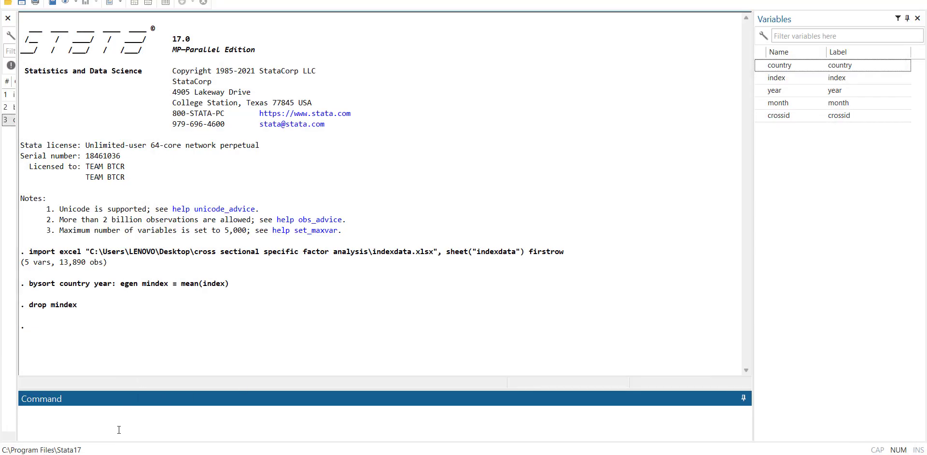
# Create mindex = mean(index) and sindex = sd(index) by country and year via bysort egen.
pyautogui.write('bysort country year: egen mindex = mean(index)')
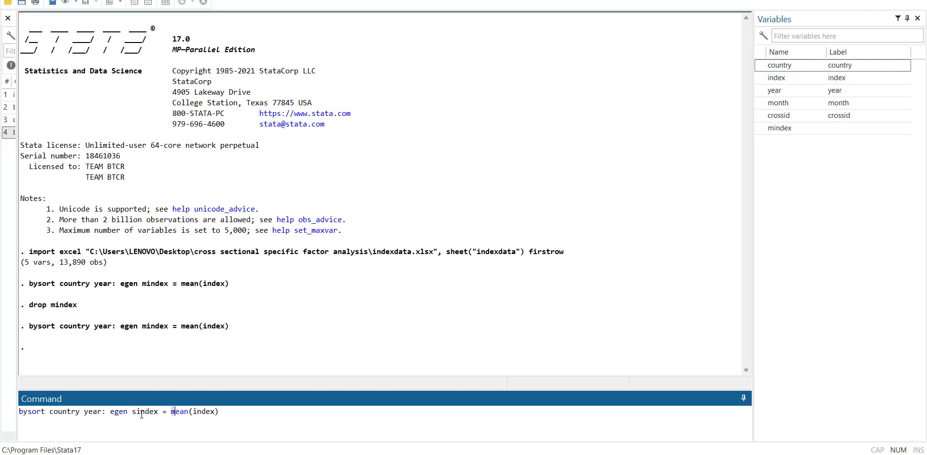
pyautogui.press('Return')
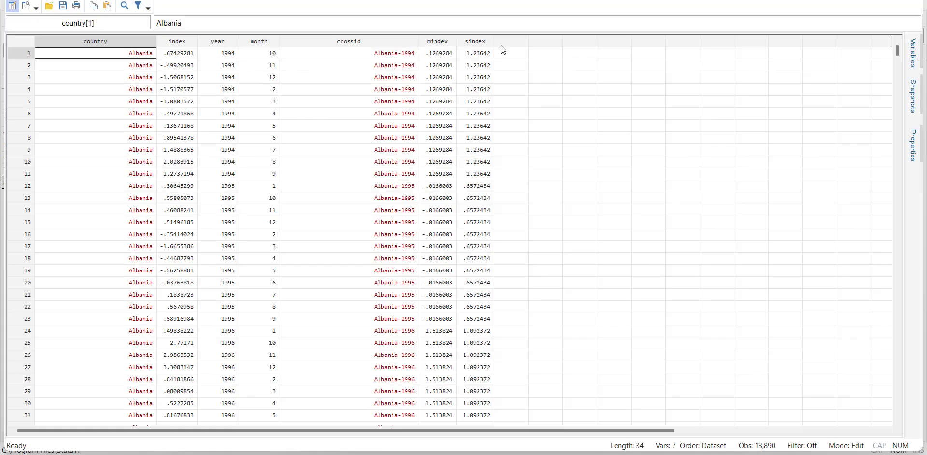
pyautogui.moveTo(483, 74)
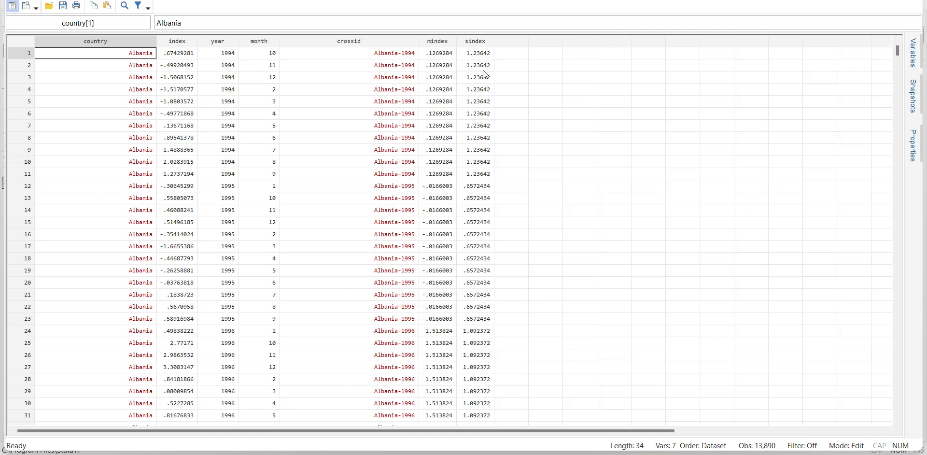
# Scroll the Data Editor to confirm mindex and sindex are constant within each country-year.
pyautogui.scroll(-3)
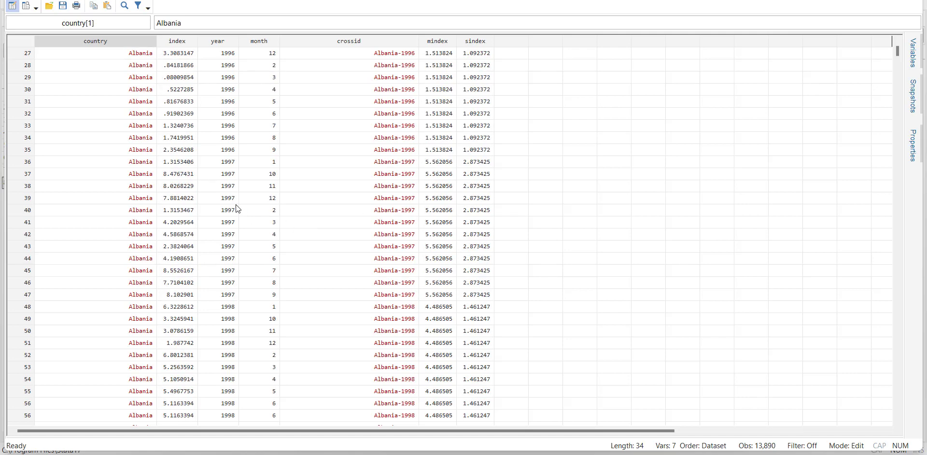
pyautogui.scroll(-3)
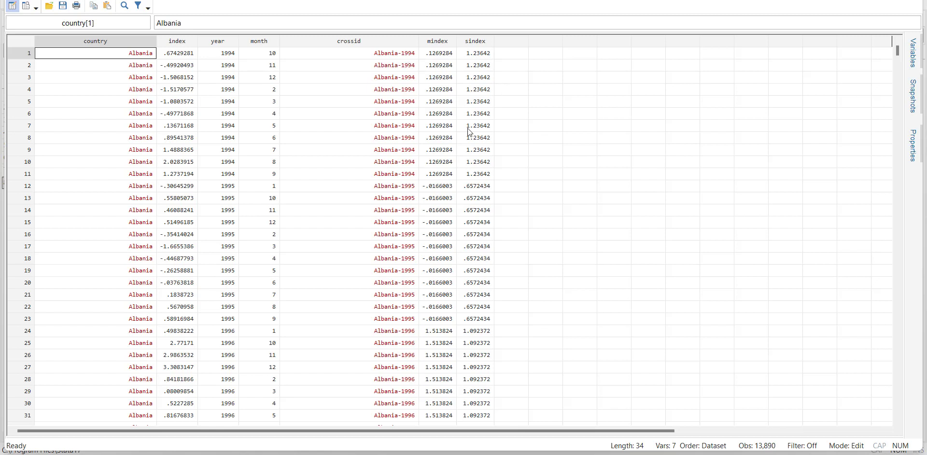
pyautogui.moveTo(283, 91)
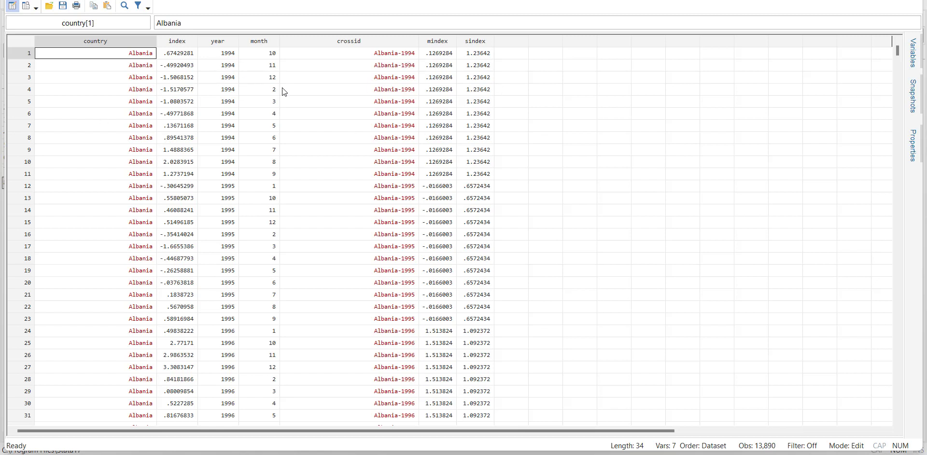
pyautogui.moveTo(491, 92)
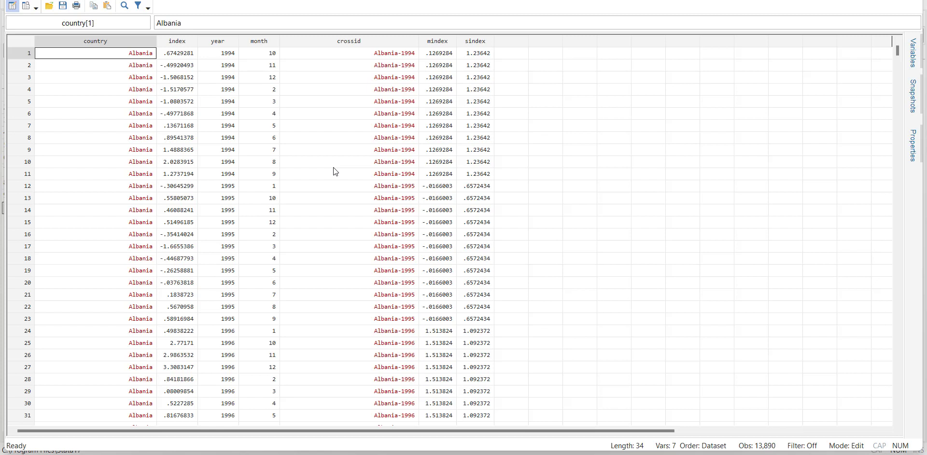
pyautogui.moveTo(222, 57)
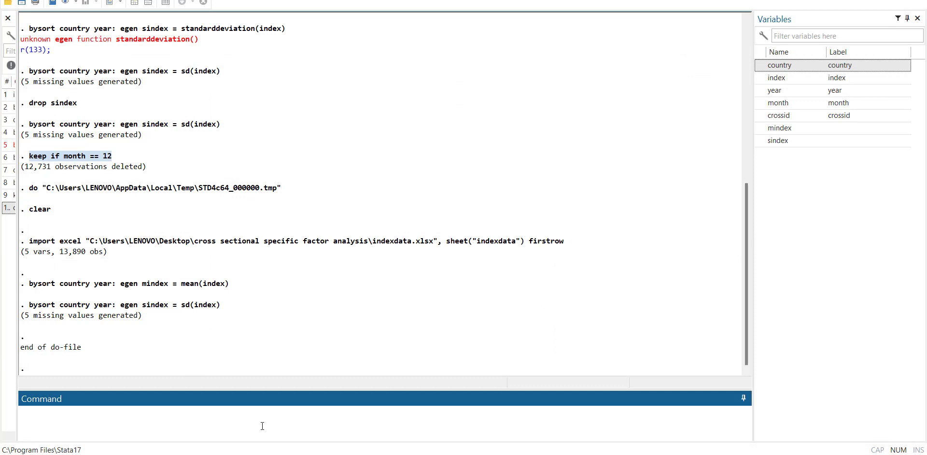
# Keep only observations where month == 12, dropping the other months.
pyautogui.write('keep if month == 12')
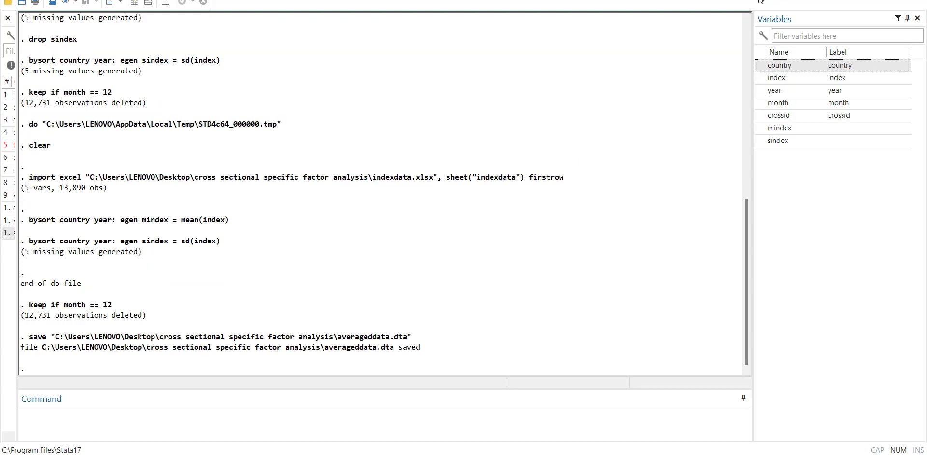
# Replace averageddata.dta with the December-only dataset, then clear the data from memory.
pyautogui.scroll(-3)
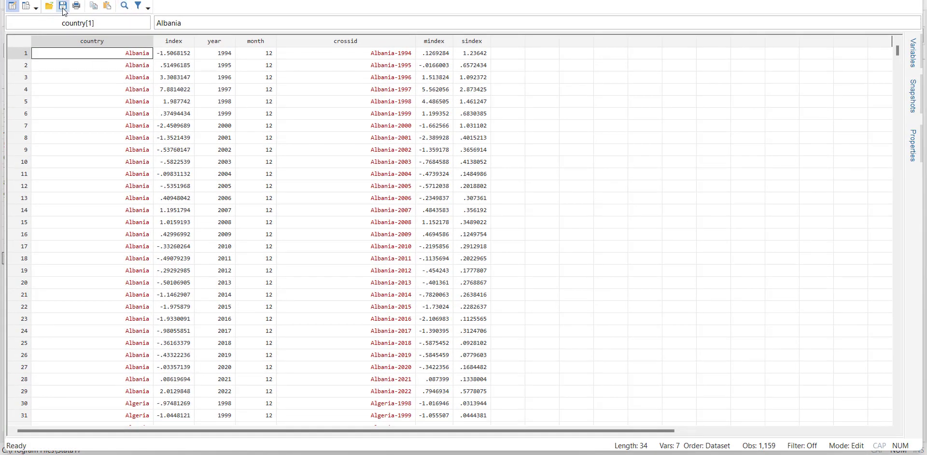
pyautogui.click(62, 6)
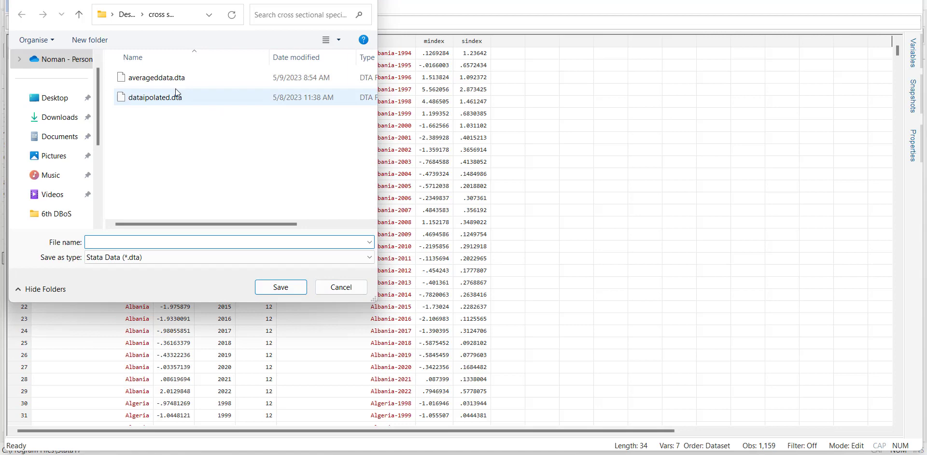
pyautogui.click(280, 287)
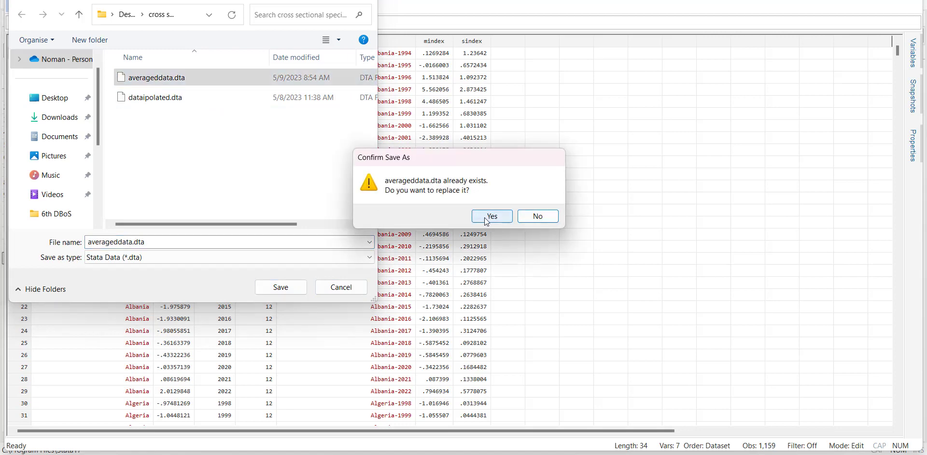
pyautogui.click(490, 217)
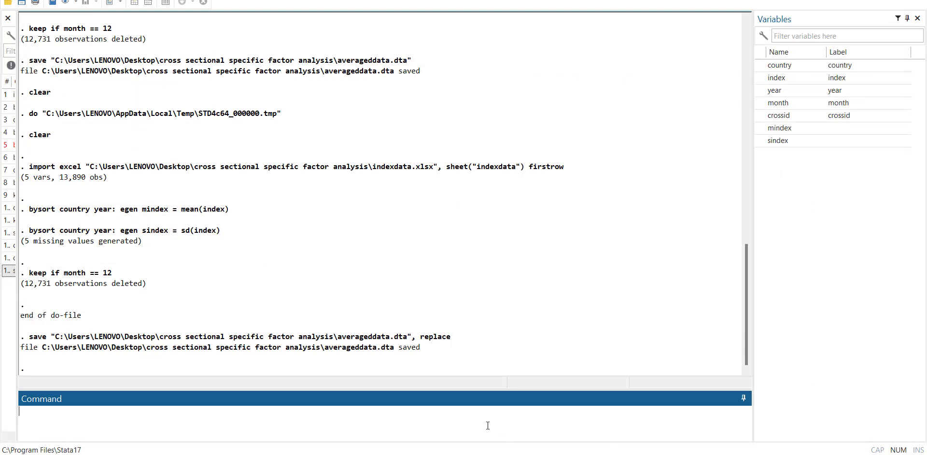
pyautogui.write('cla')
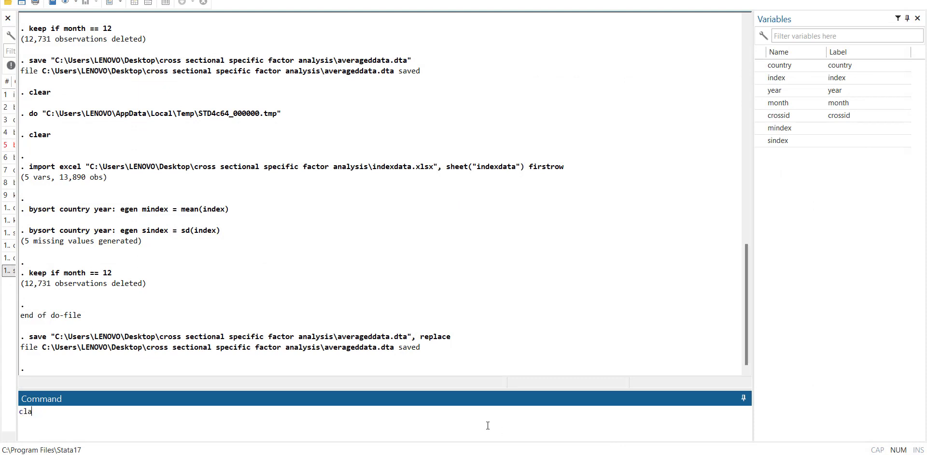
pyautogui.press('Return')
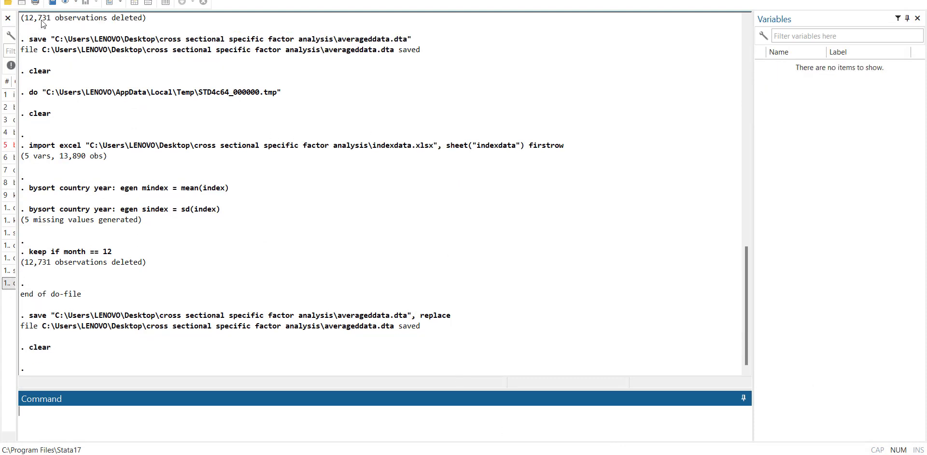
# Import the annual panel workbook with cell range A2:H13461 and first-row variable names, giving 8 variables.
pyautogui.click(35, 147)
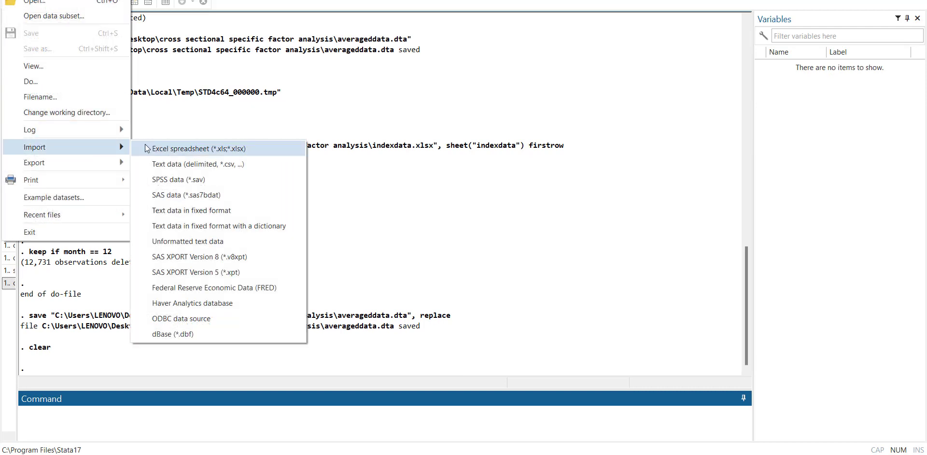
pyautogui.click(184, 149)
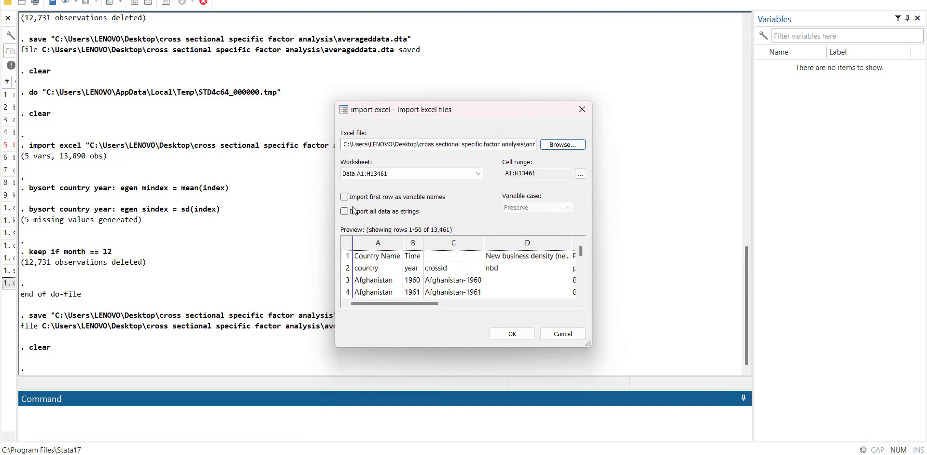
pyautogui.click(343, 196)
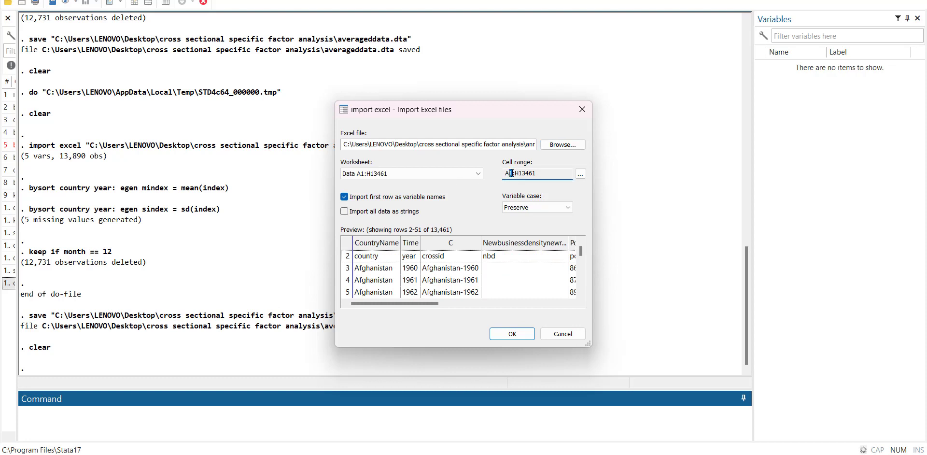
pyautogui.click(581, 173)
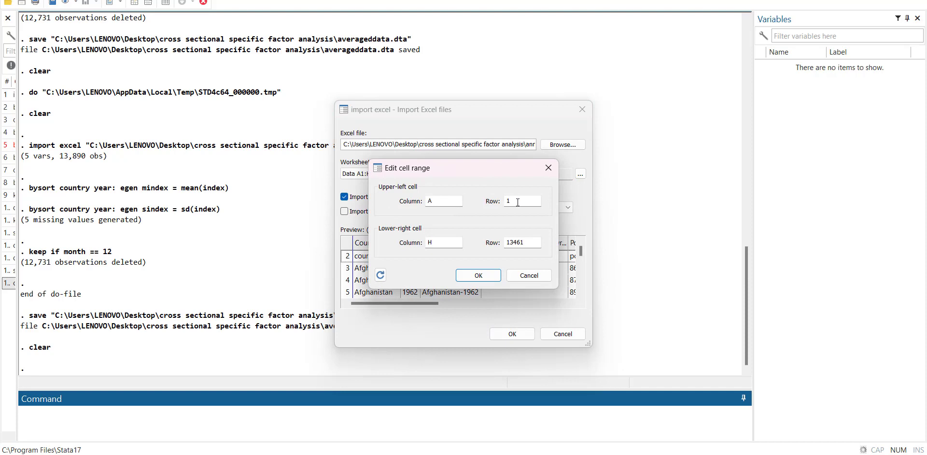
pyautogui.click(478, 275)
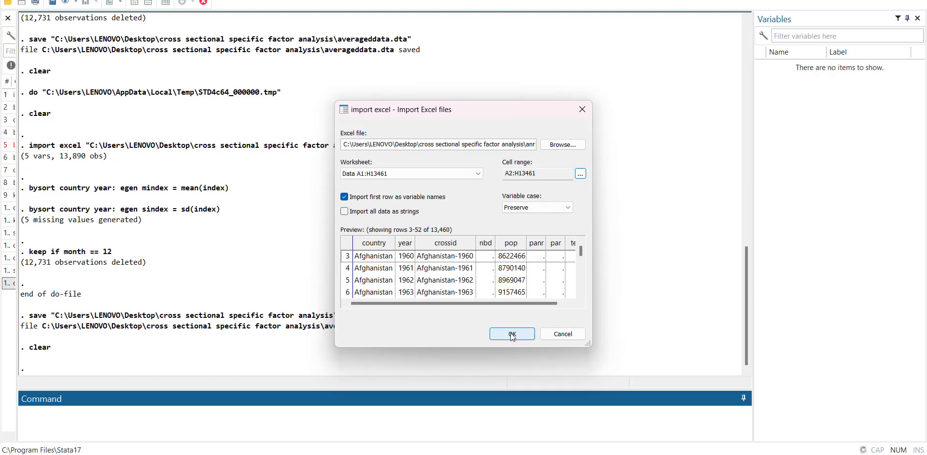
pyautogui.click(511, 333)
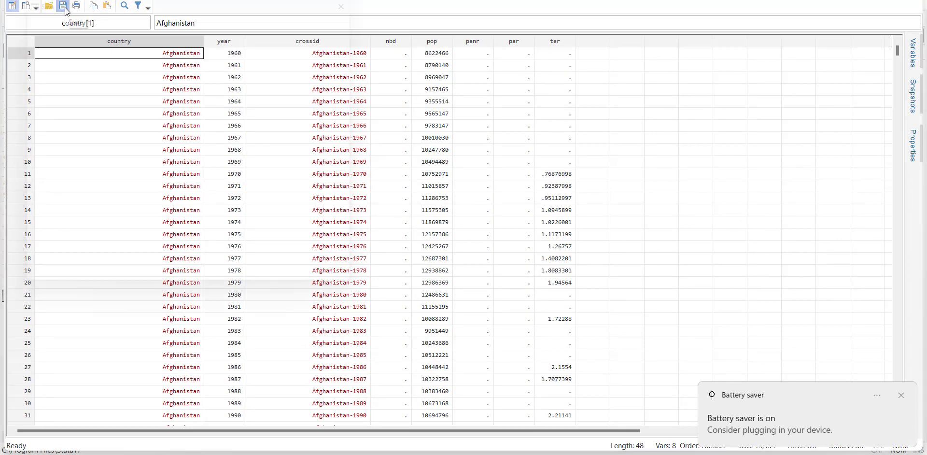
# Save the annual country-year data (8 variables, 13,459 observations) as paneldata.dta.
pyautogui.click(61, 6)
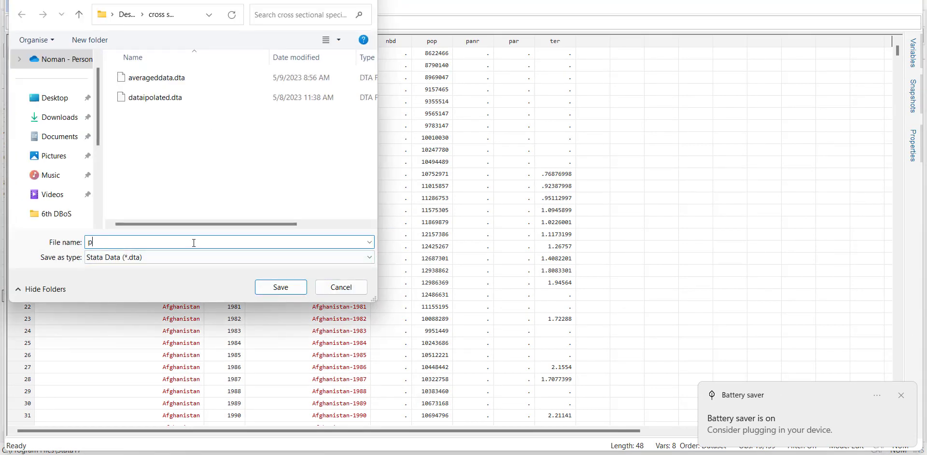
pyautogui.write('aneldata')
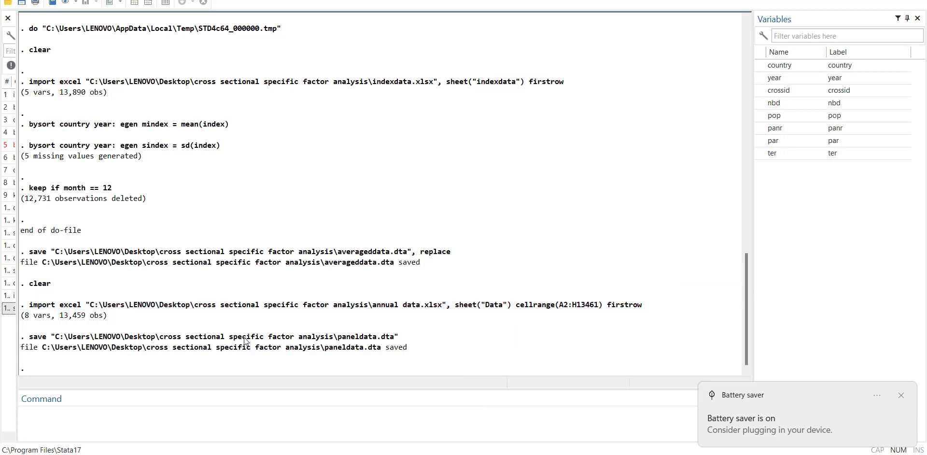
pyautogui.doubleClick(212, 336)
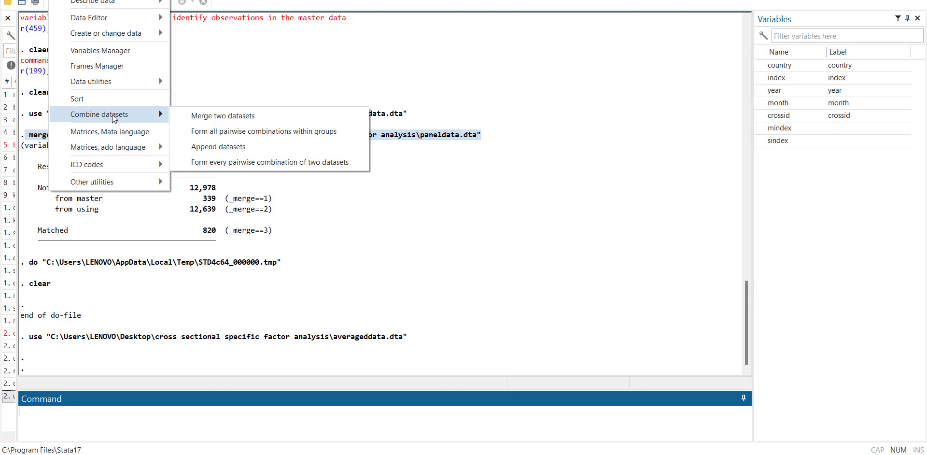
# Run a many-to-many merge on crossid with paneldata.dta as the using file, matching 820 rows.
pyautogui.click(223, 115)
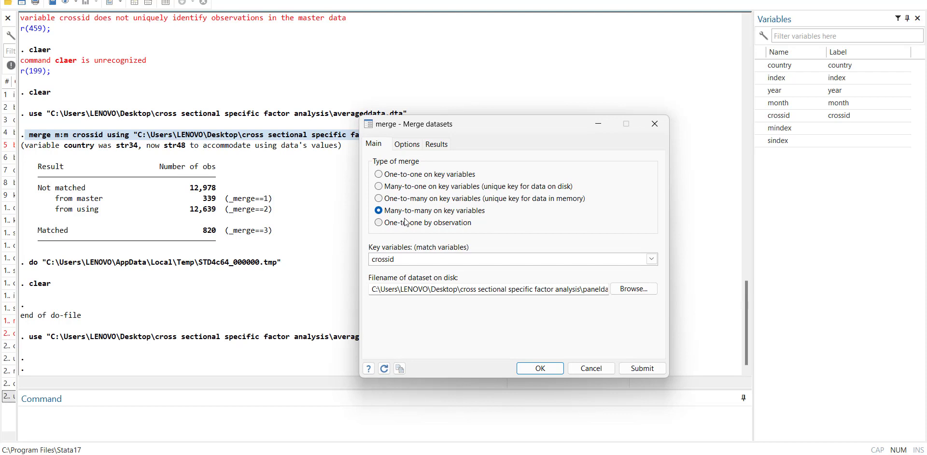
pyautogui.moveTo(475, 219)
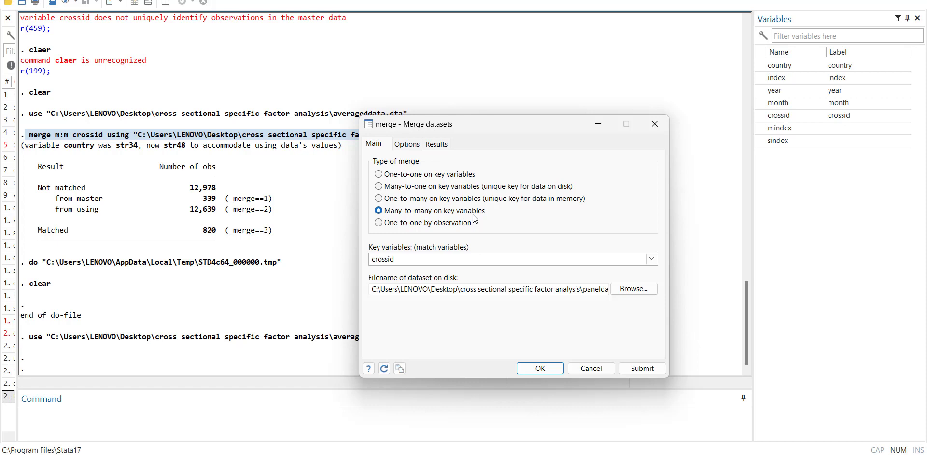
pyautogui.moveTo(379, 270)
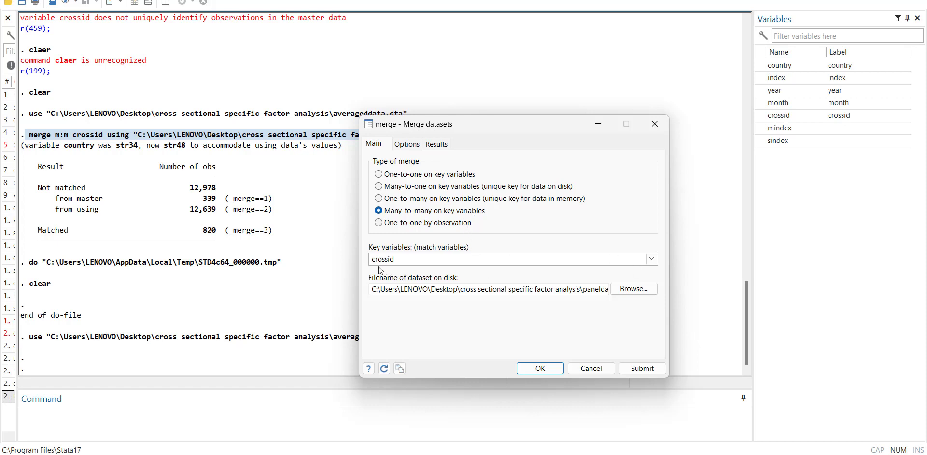
pyautogui.click(633, 289)
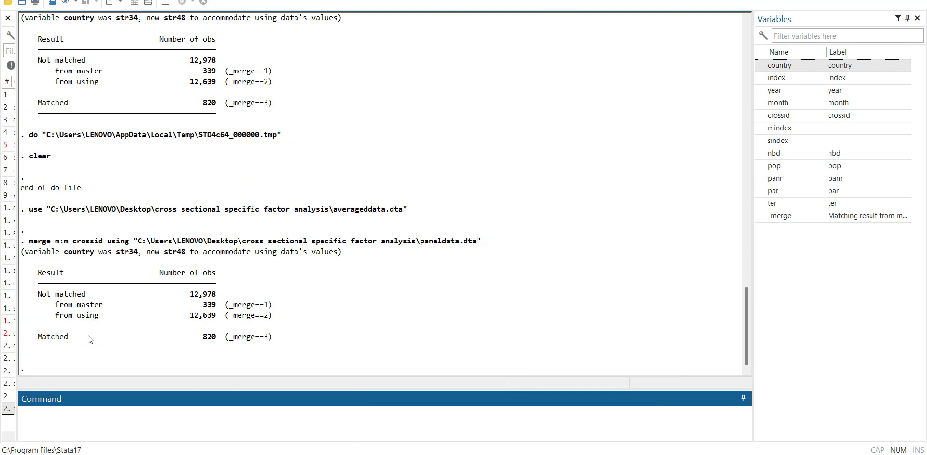
pyautogui.moveTo(218, 346)
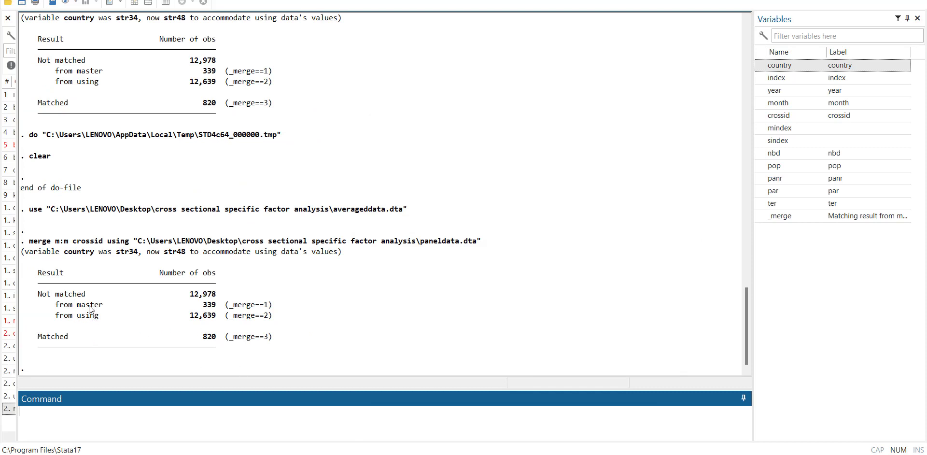
pyautogui.moveTo(230, 295)
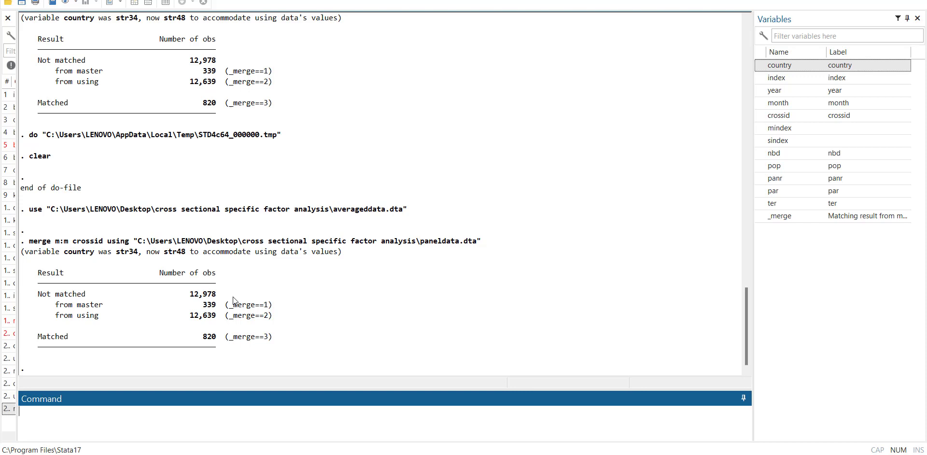
pyautogui.moveTo(125, 263)
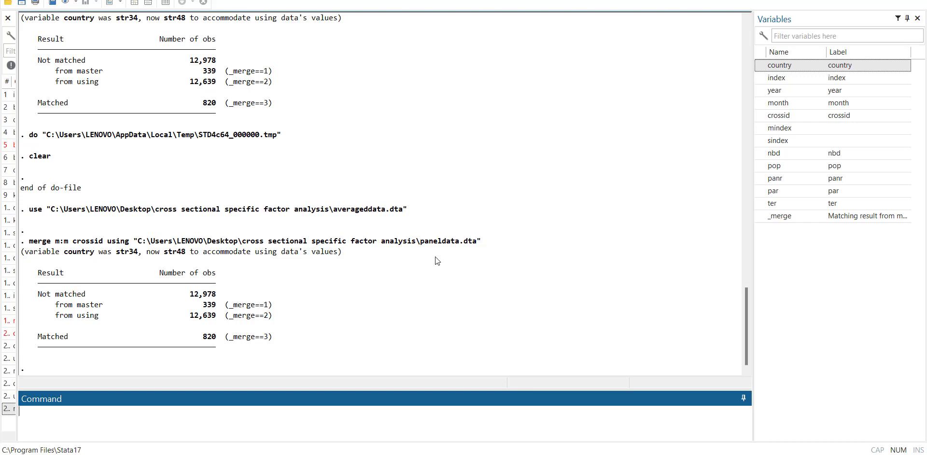
pyautogui.moveTo(122, 268)
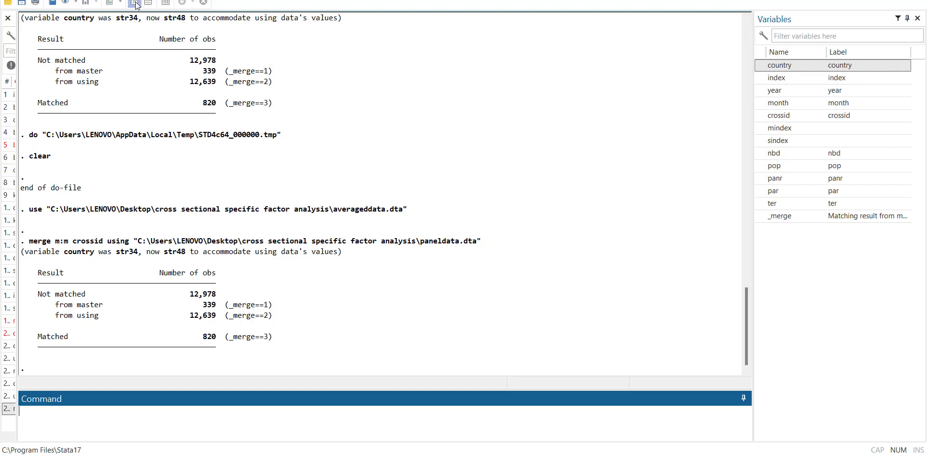
# Browse the merged data, noting Aruba rows as Using only (2) and Albania-2022 as Master only (1).
pyautogui.click(149, 4)
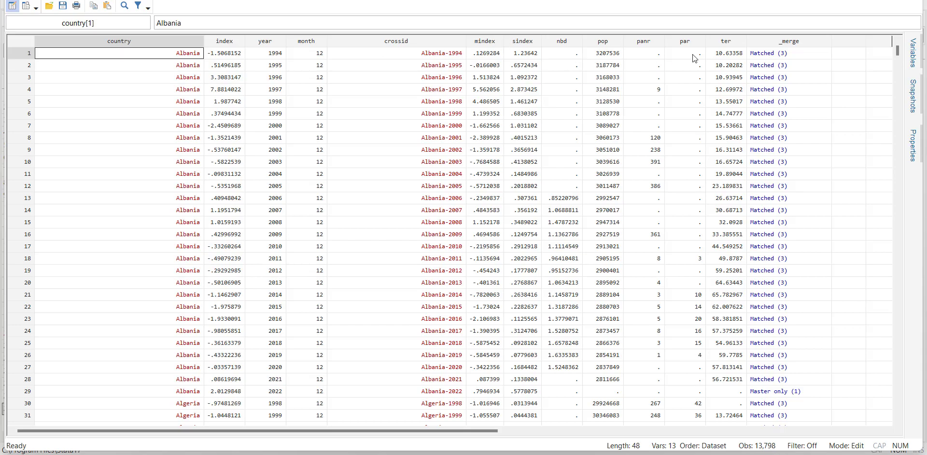
pyautogui.scroll(-3)
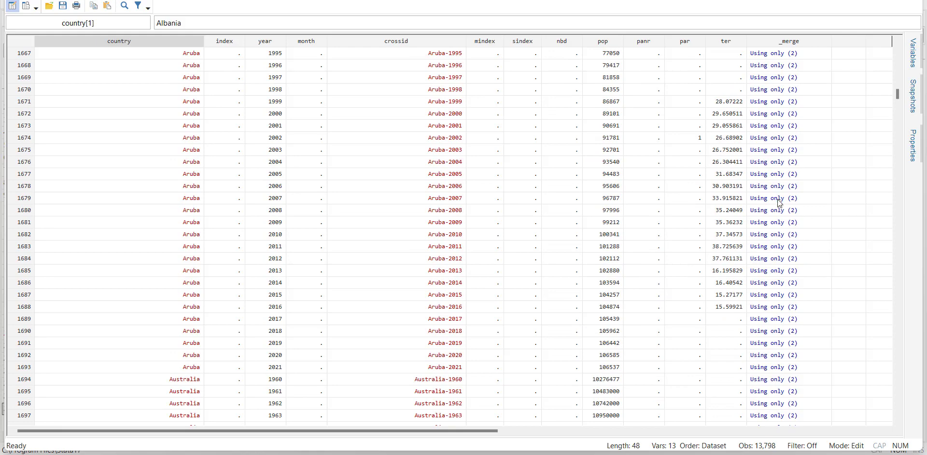
pyautogui.moveTo(502, 308)
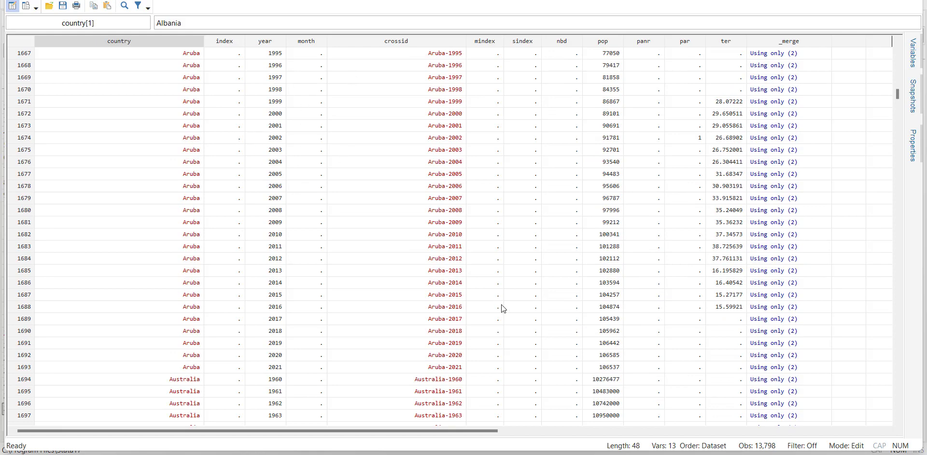
pyautogui.scroll(-3)
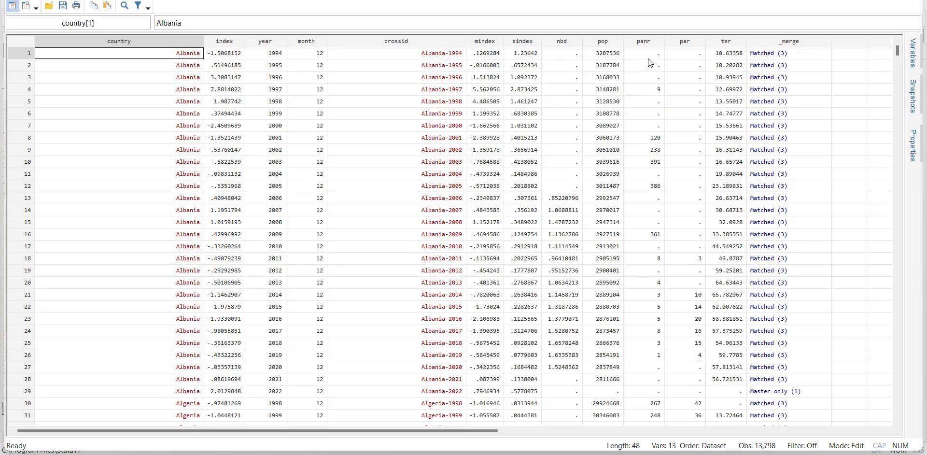
pyautogui.moveTo(577, 236)
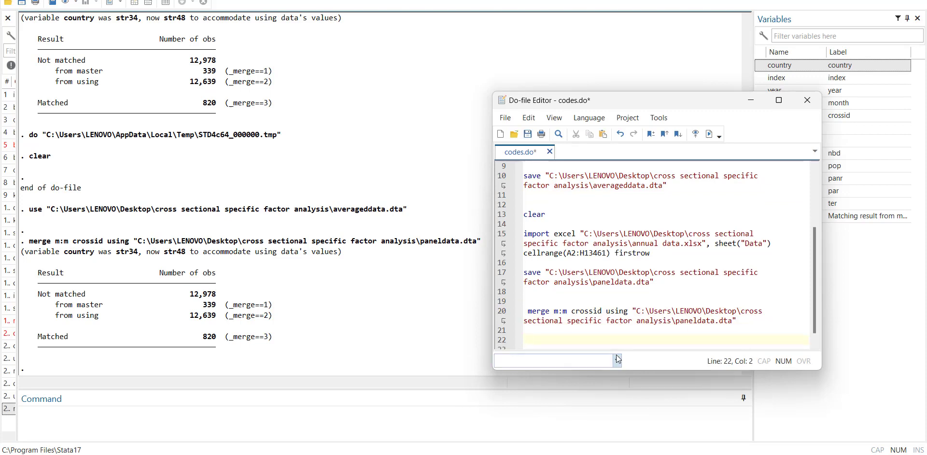
# Write bysort country: ipolate ter year, generate(ter1) in the do-file.
pyautogui.write('bysort id')
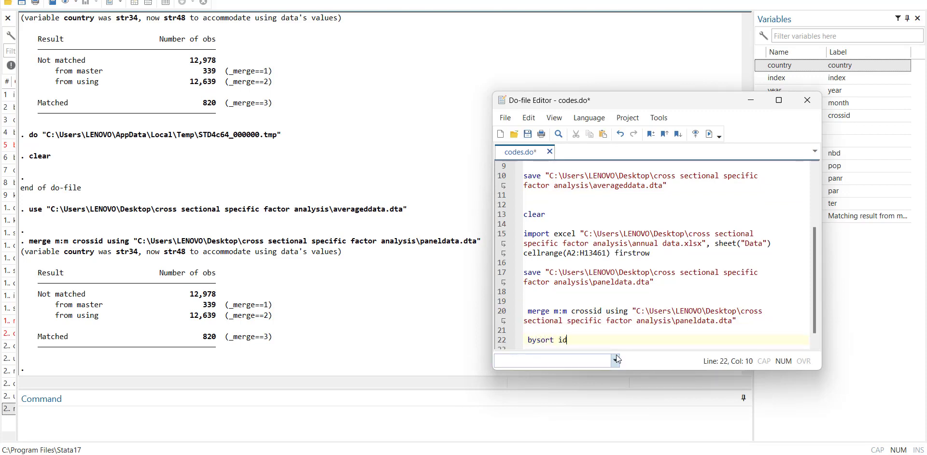
pyautogui.write('coyn')
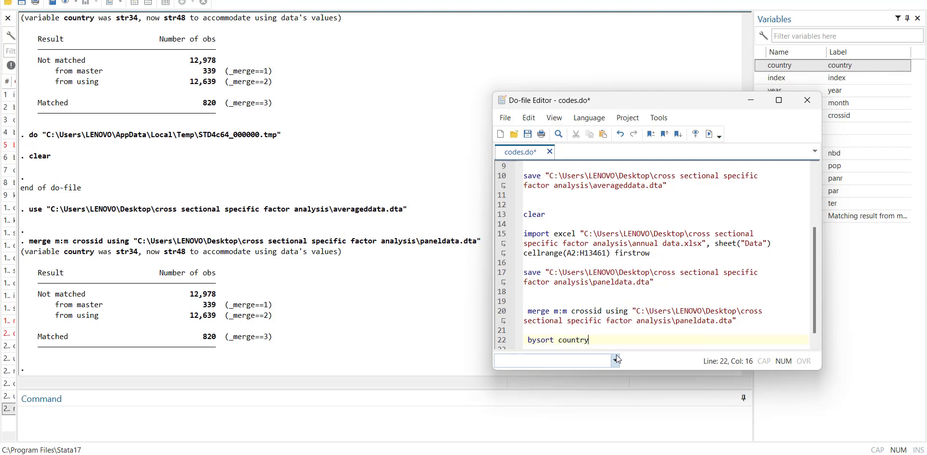
pyautogui.write(': ipolate')
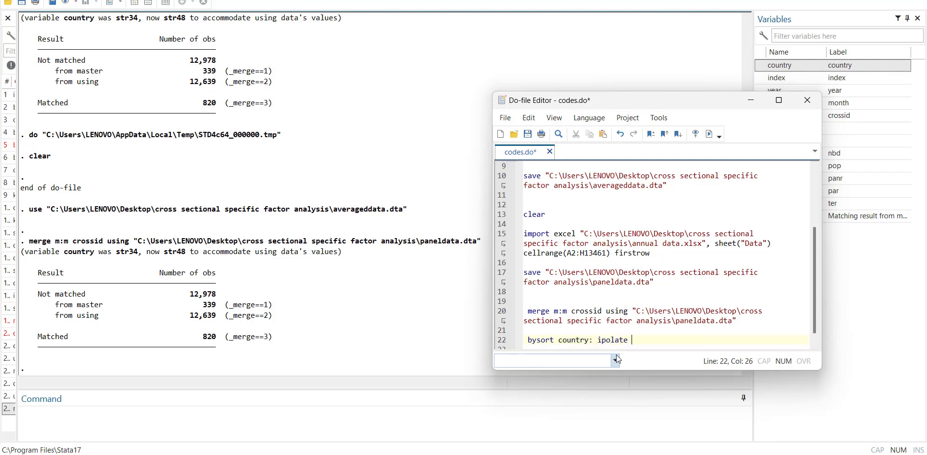
pyautogui.write('ter year, generate*')
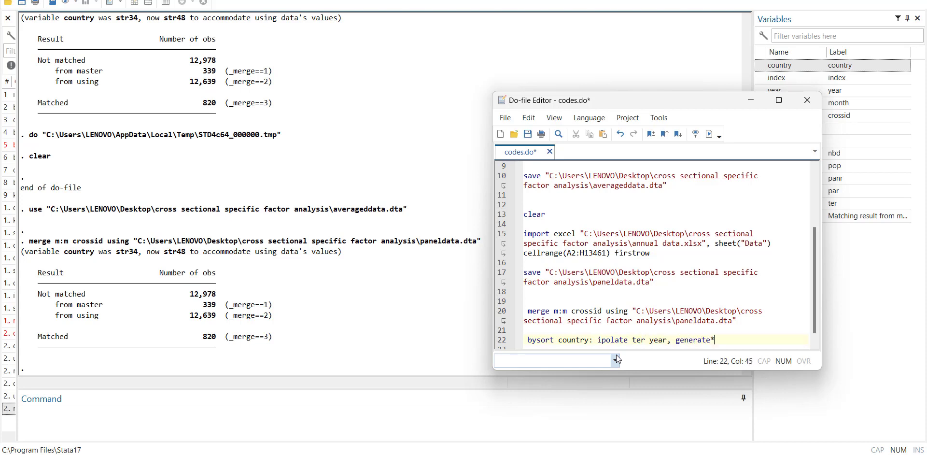
pyautogui.write('(ter1)')
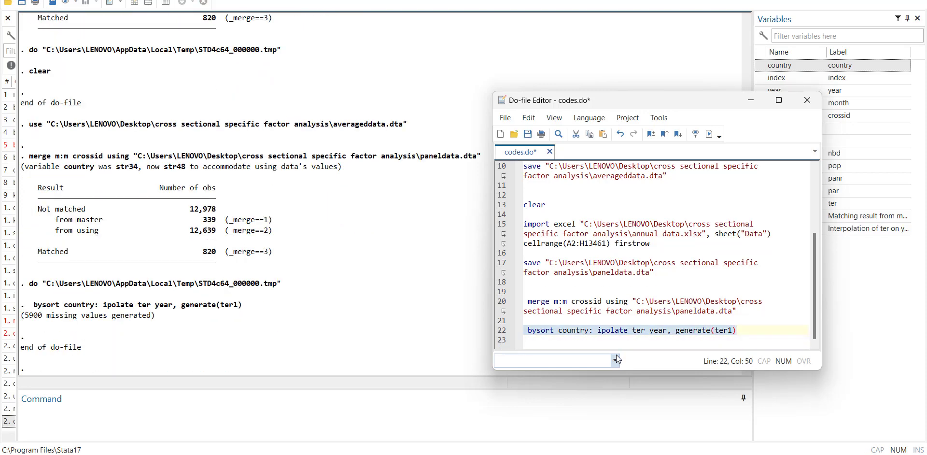
# Run the ter line, then add ipolate lines creating panr1 and par1 by country.
pyautogui.press('enter')
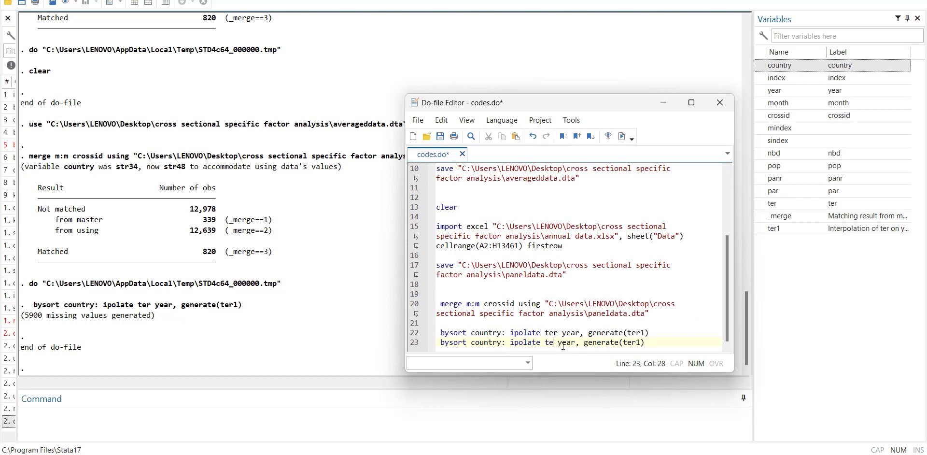
pyautogui.write('panr')
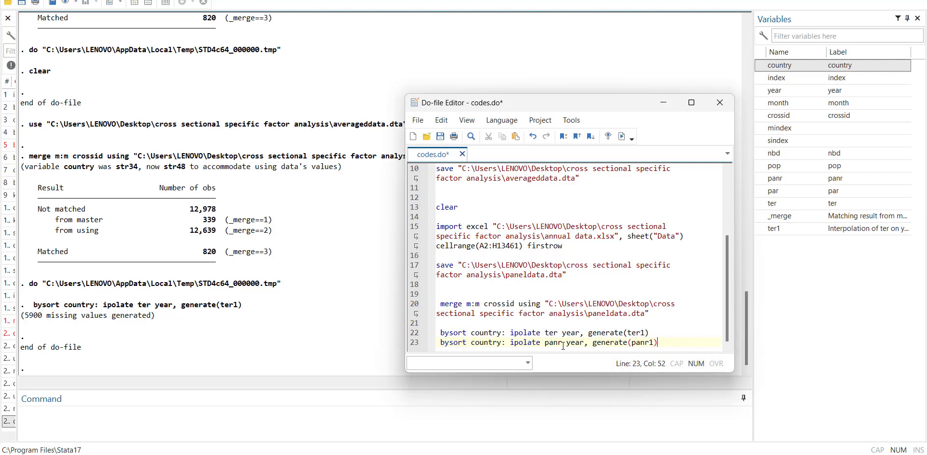
pyautogui.write('bysort country: ipolate ter year, generate(ter1)')
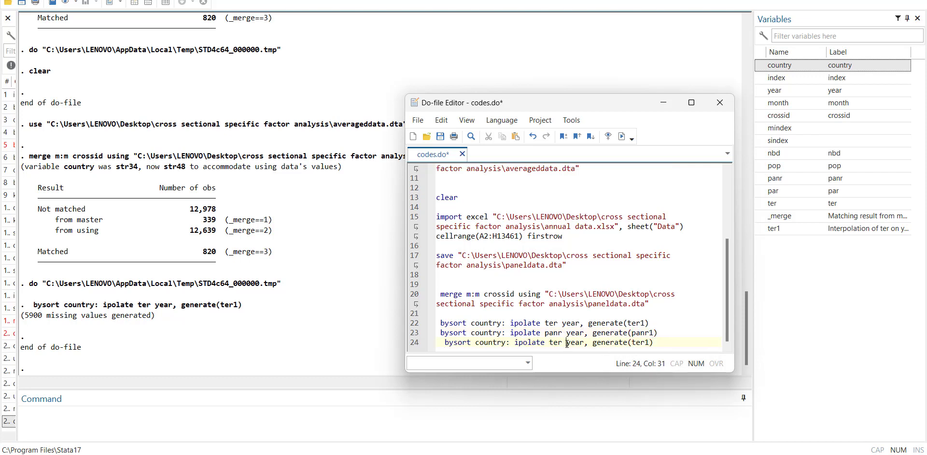
pyautogui.write('par')
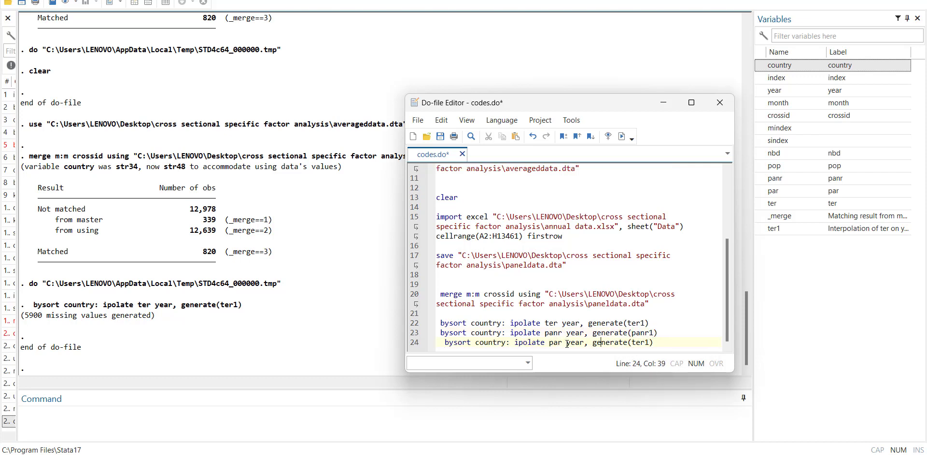
pyautogui.write('par1)')
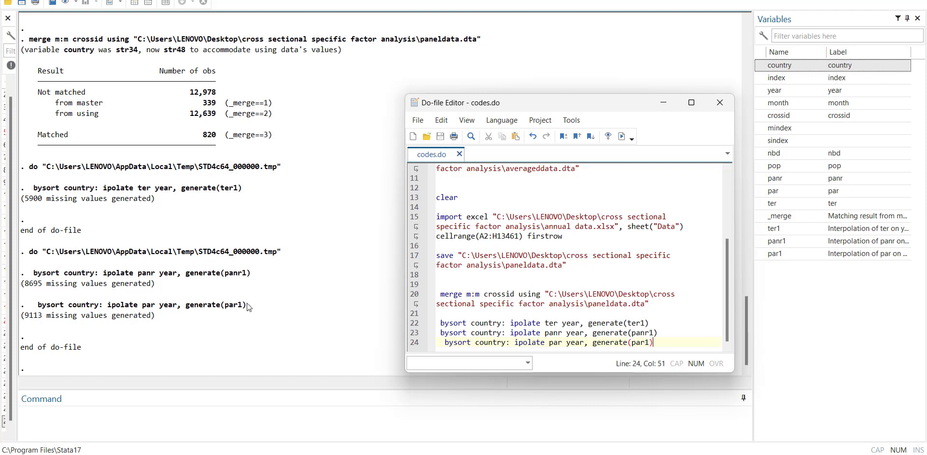
pyautogui.moveTo(400, 264)
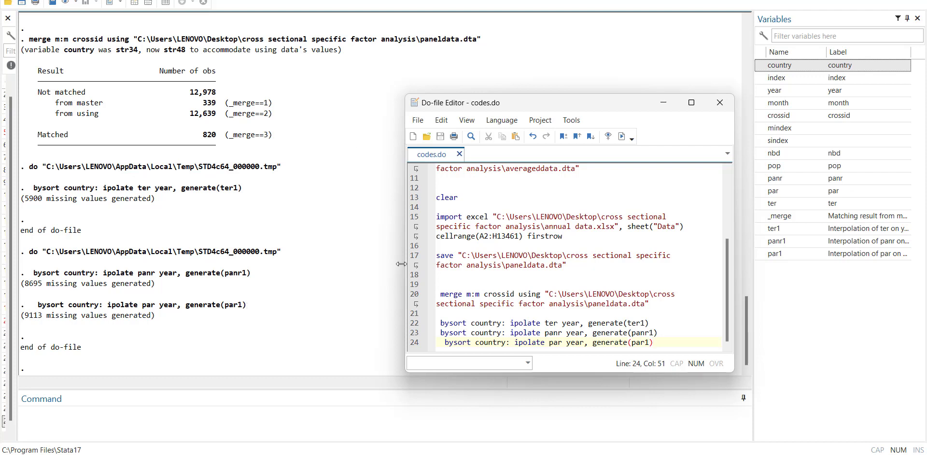